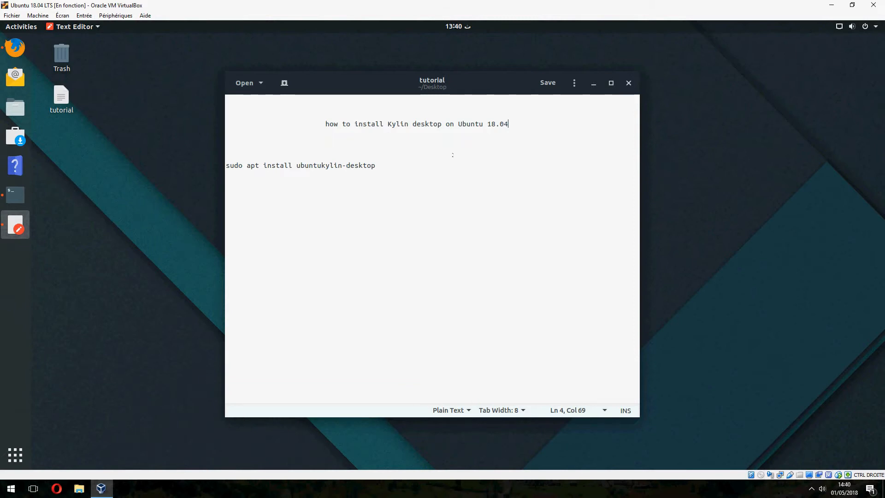
mouse_move(393, 171)
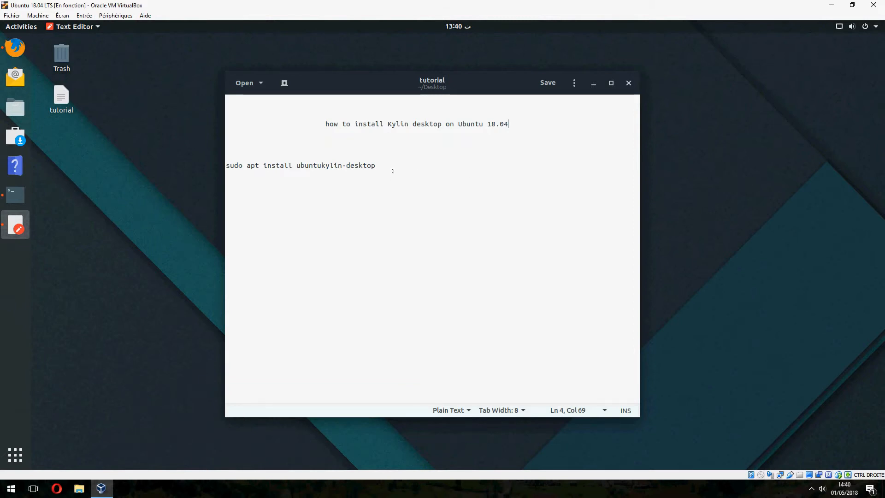
Dismiss the Text Editor notes on installing the Kylin desktop, revealing the Ubuntu desktop
right_click(299, 165)
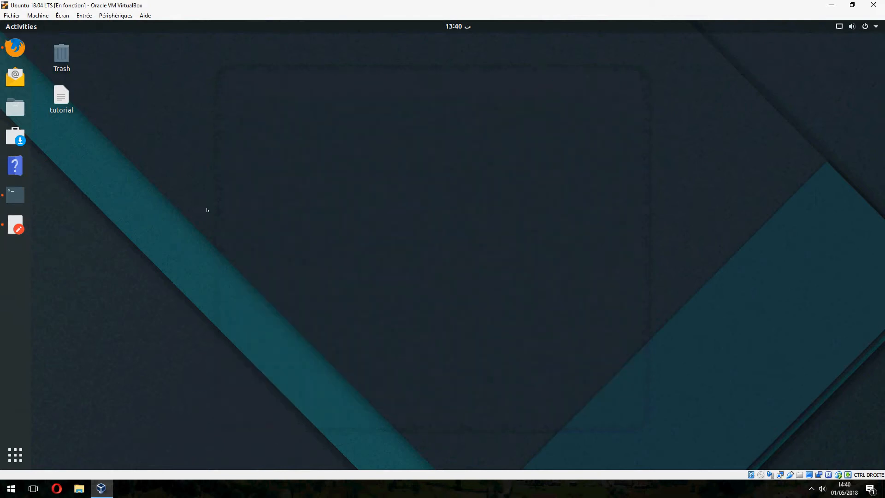
mouse_move(423, 260)
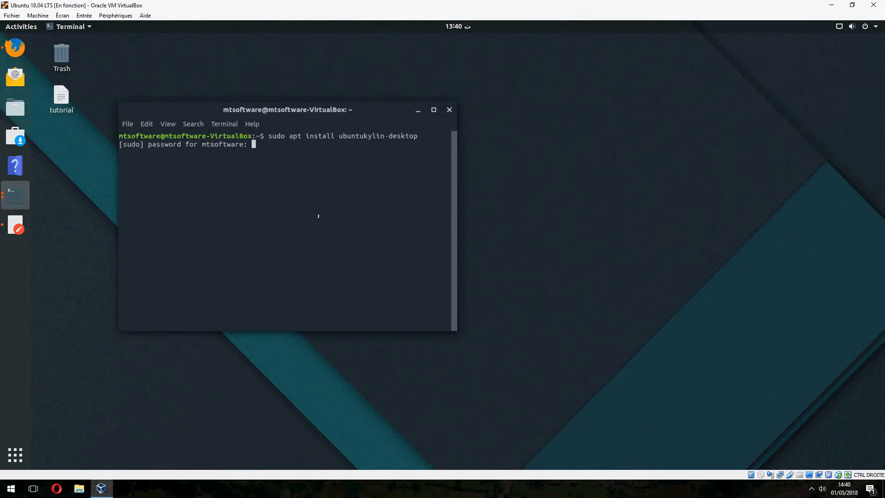
Submit the sudo password and answer y to install ubuntukylin-desktop's 447 packages
key("Return")
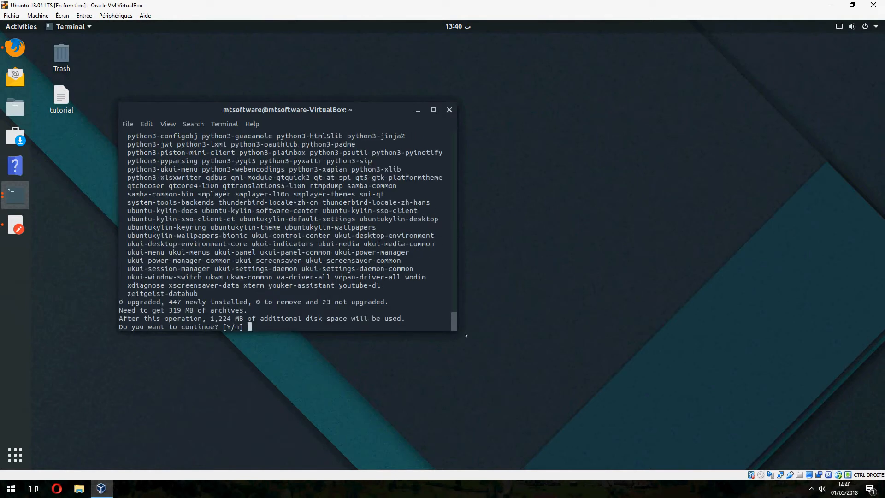
type("y")
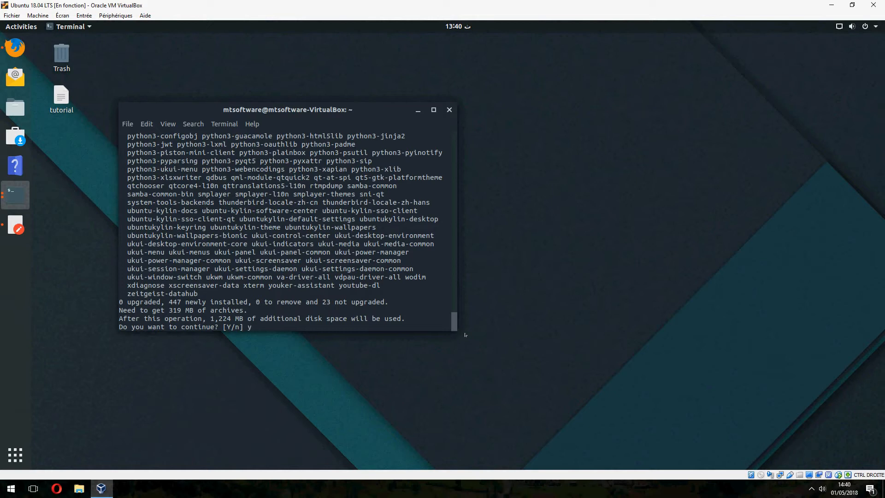
key("Return")
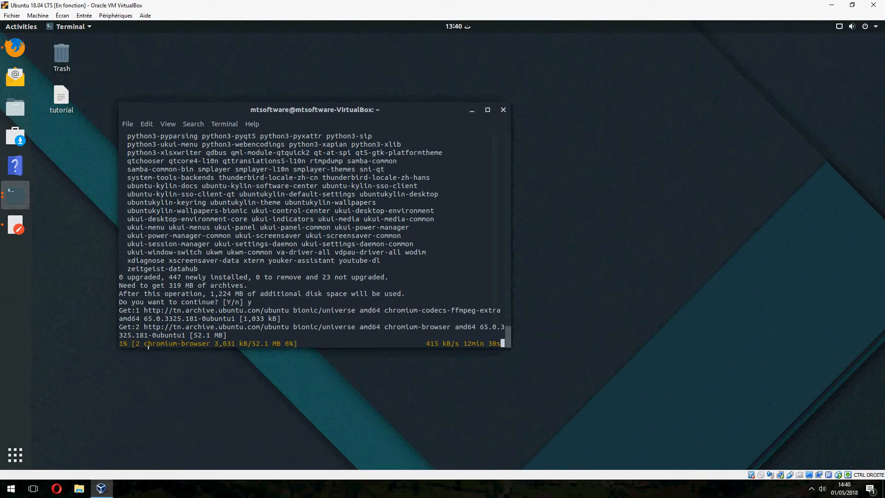
double_click(177, 343)
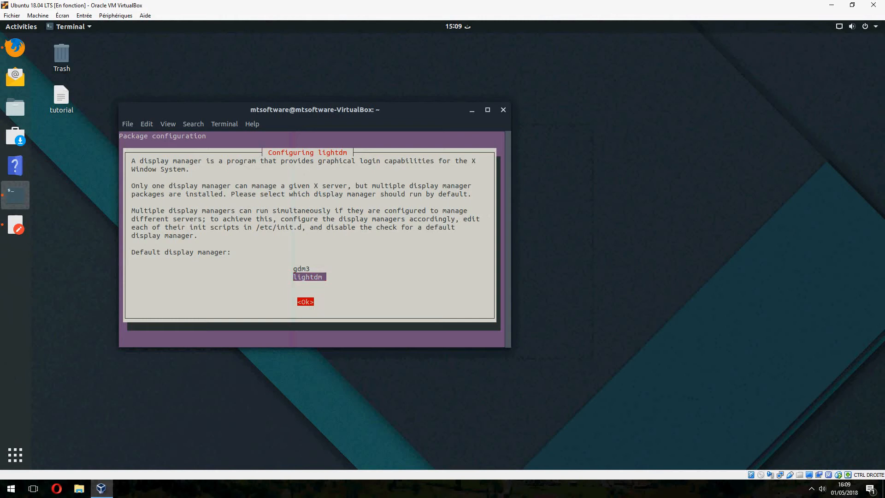
Choose lightdm as the default display manager and let the Kylin install reach the prompt
left_click(304, 301)
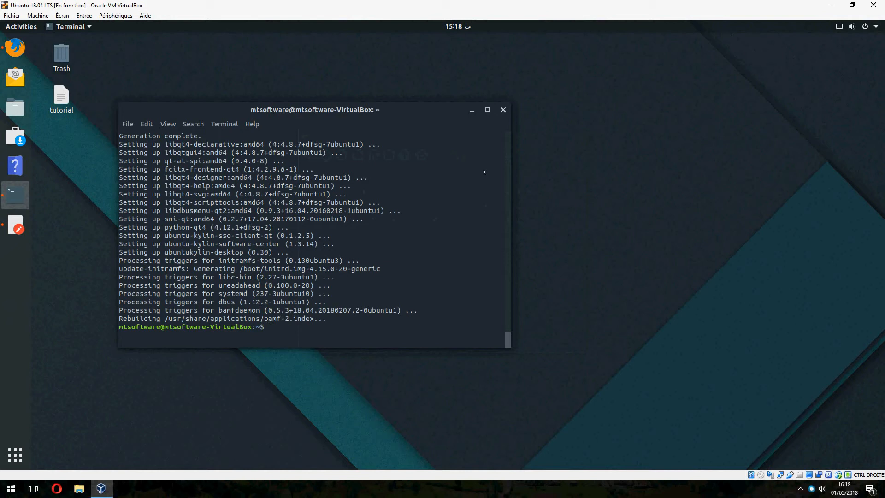
left_click(869, 26)
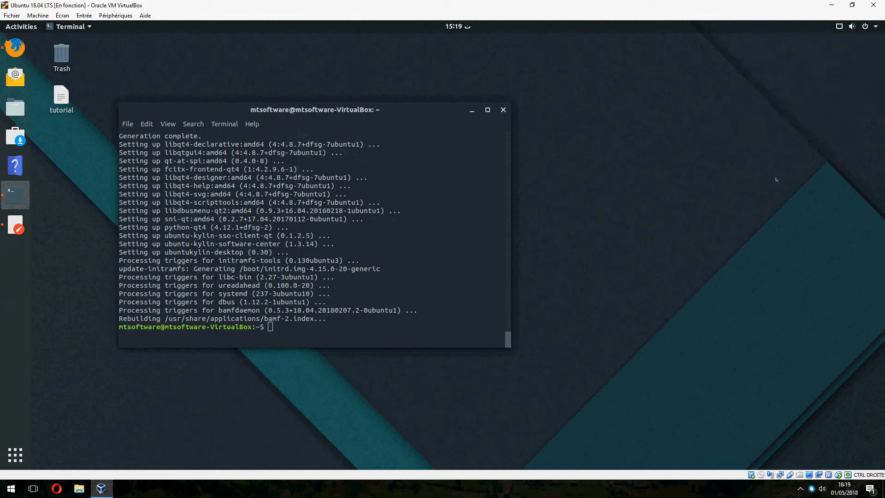
Restart the system from the top-bar power menu to load the Kylin login screen
left_click(865, 25)
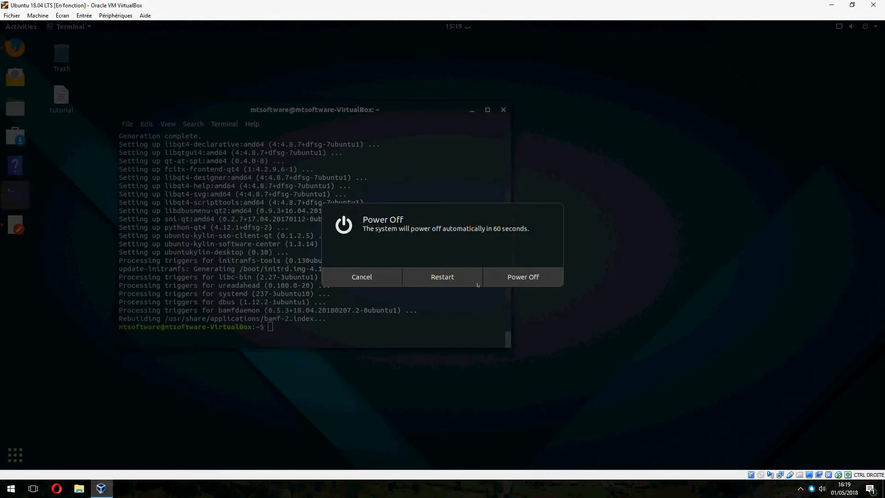
left_click(442, 277)
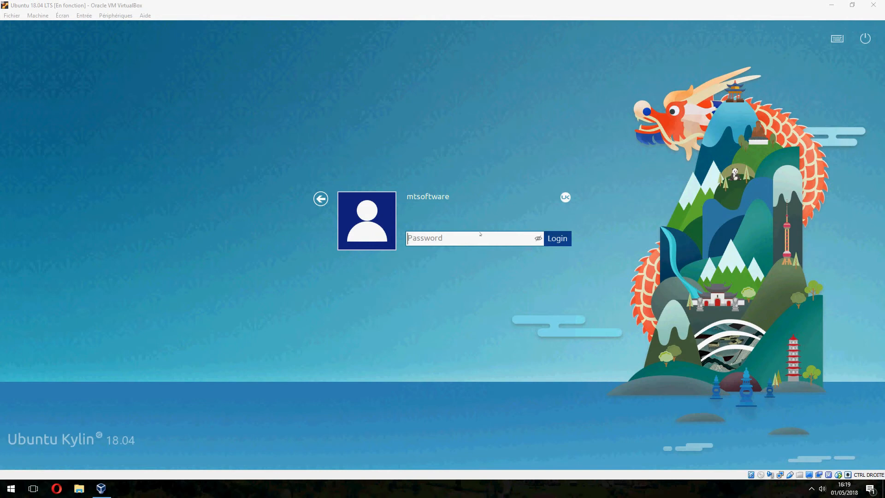
Pick the mtsoftware user, check the session, and log in with the password
left_click(321, 199)
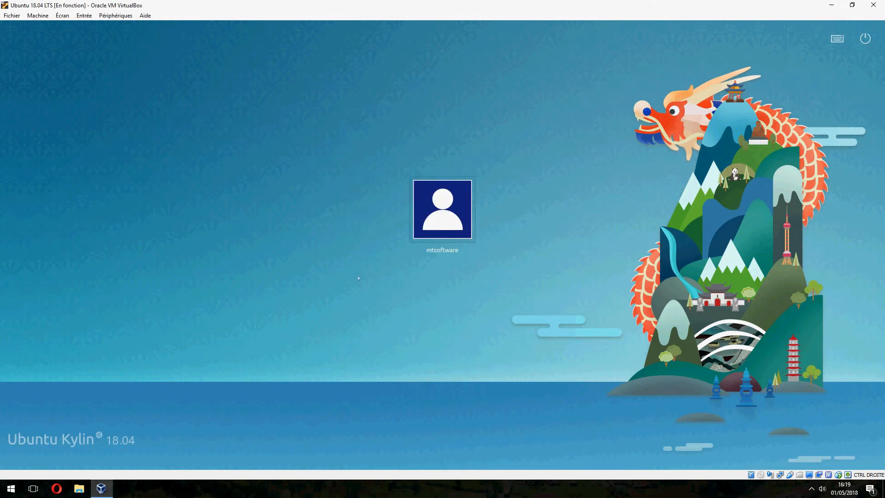
left_click(442, 209)
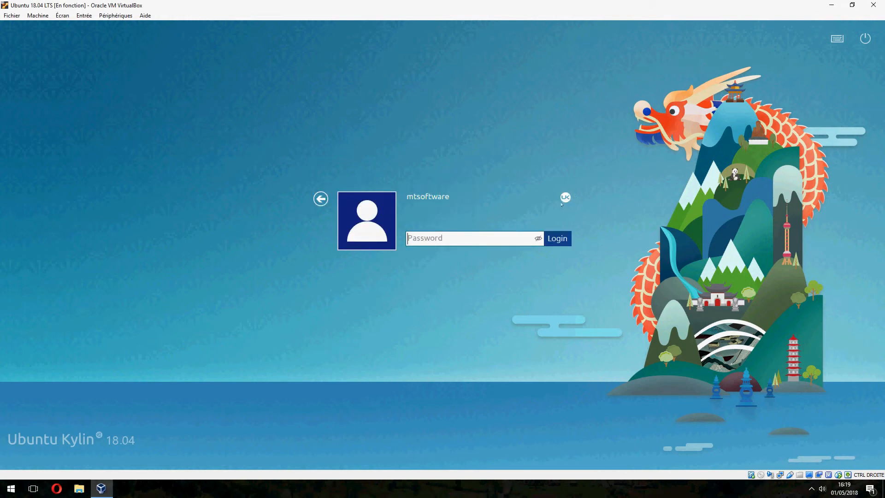
left_click(565, 197)
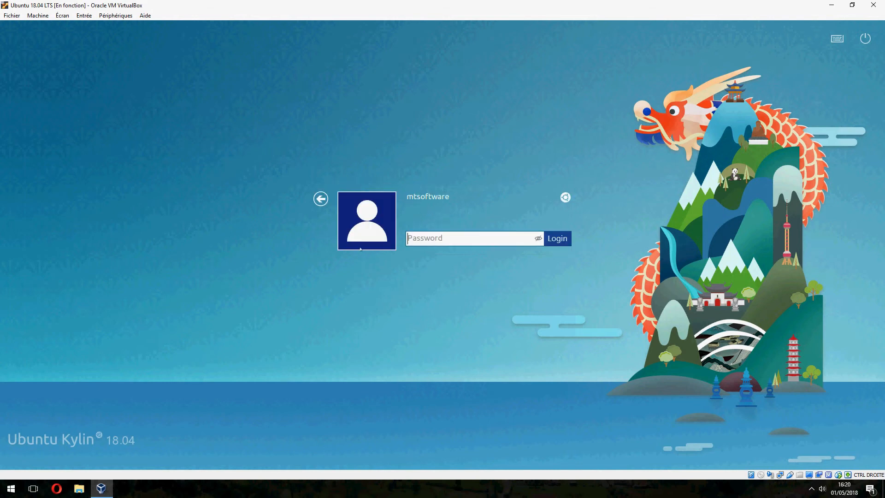
left_click(565, 197)
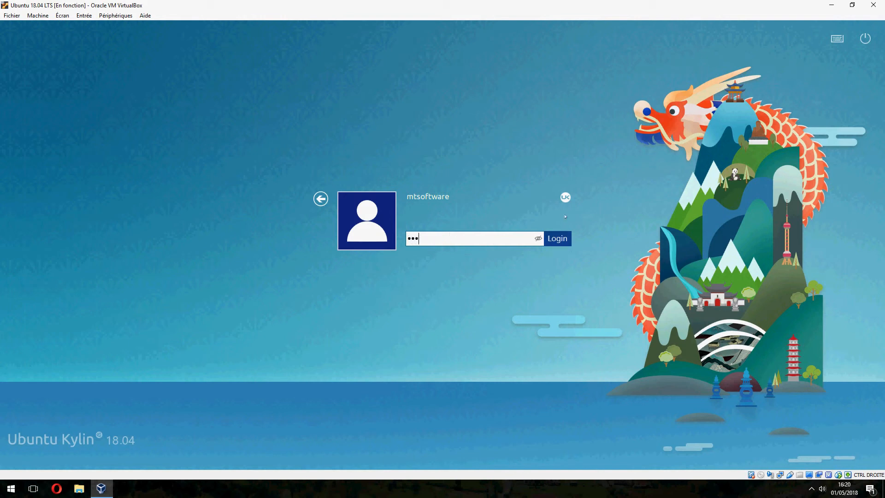
left_click(564, 197)
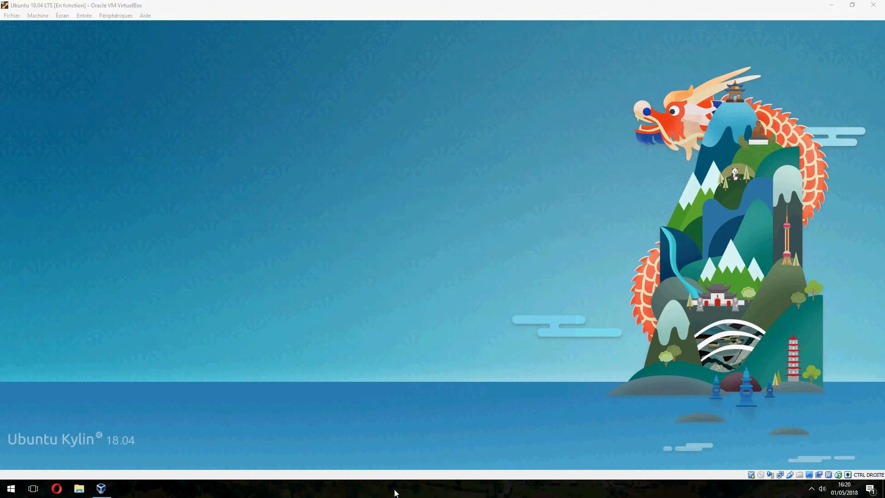
mouse_move(403, 487)
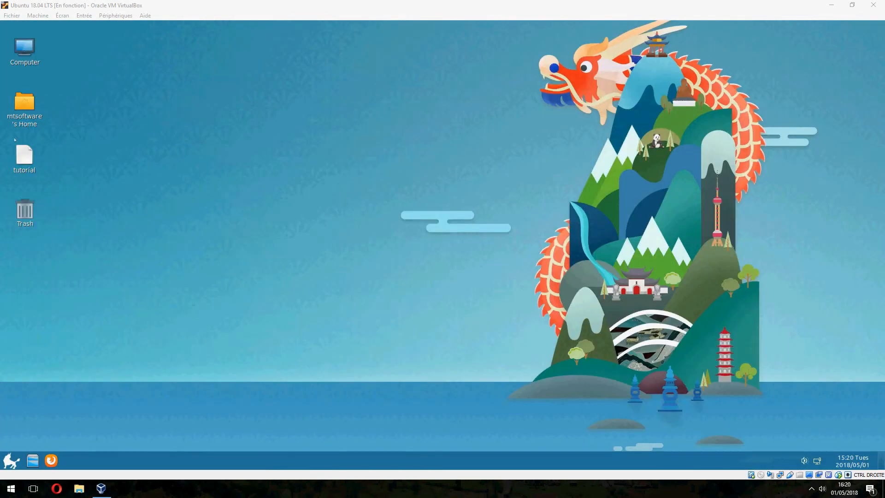
mouse_move(97, 125)
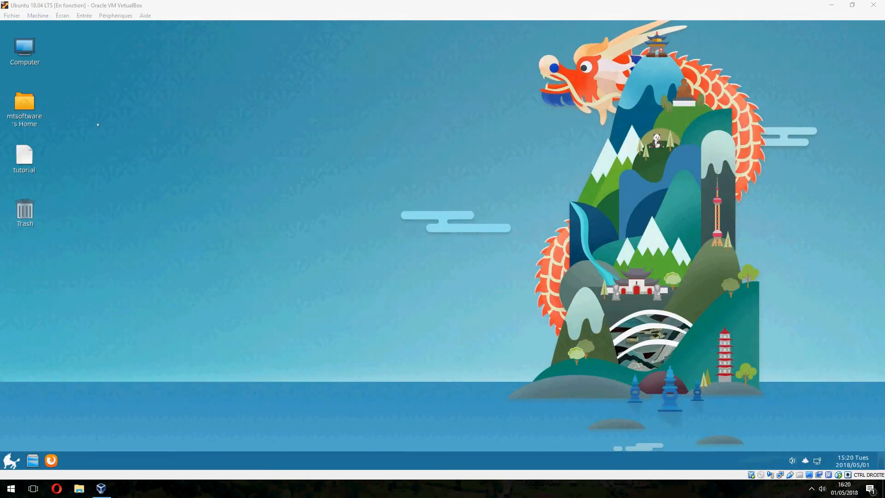
Browse the Kylin applications menu and open Control Center via Settings
left_click(11, 488)
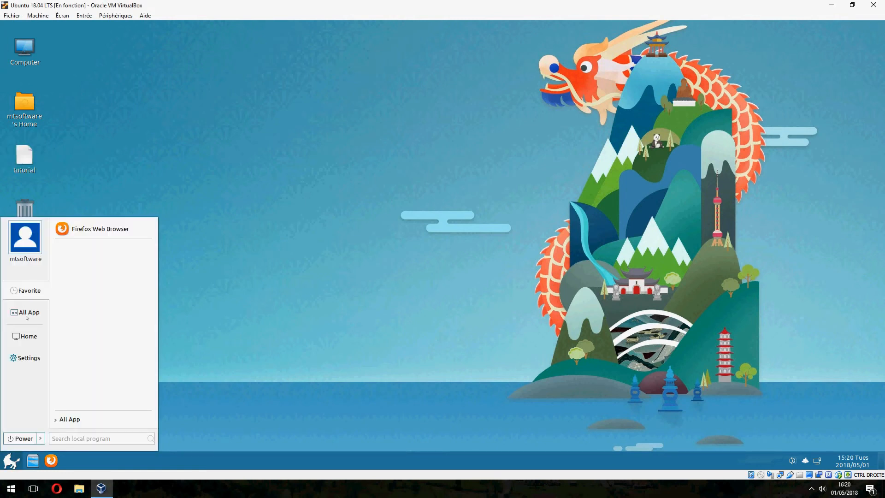
mouse_move(28, 337)
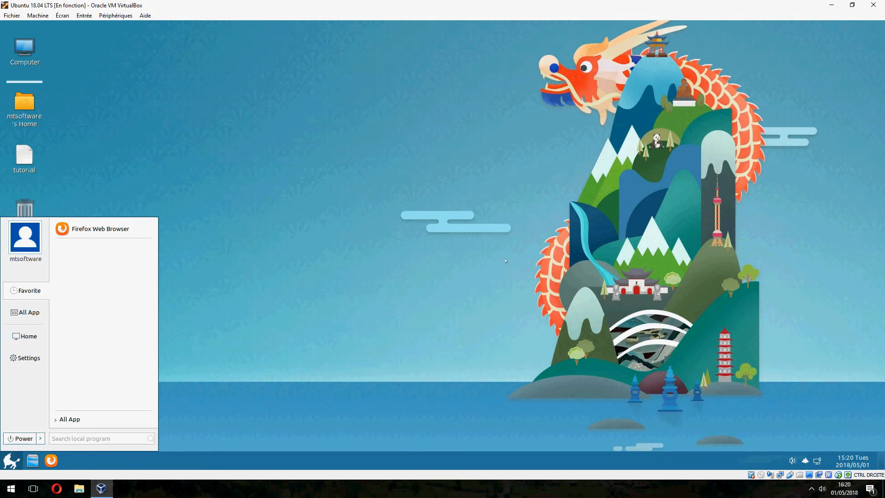
left_click(28, 358)
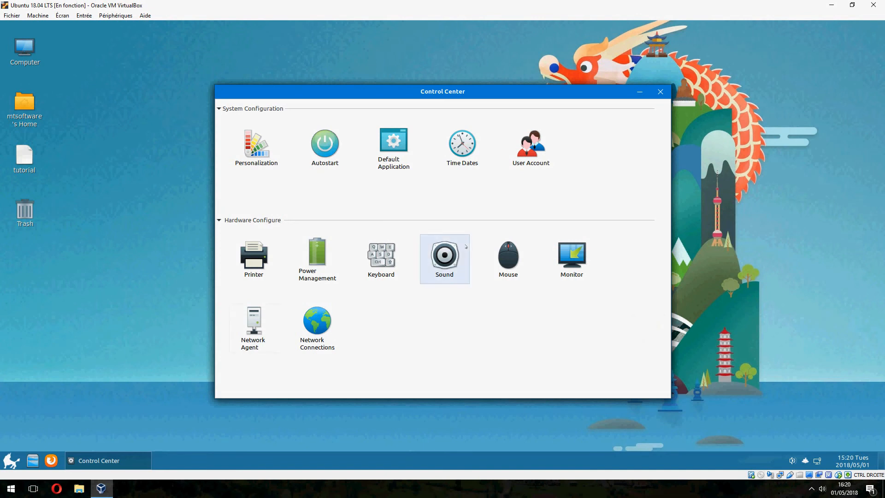
mouse_move(660, 92)
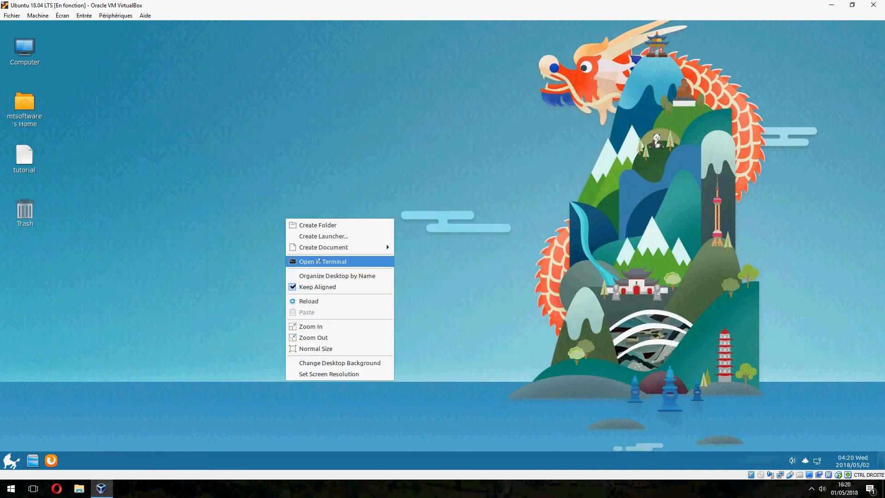
Open a terminal in the Desktop folder, centre it, and search the menu for 'chr'
left_click(323, 261)
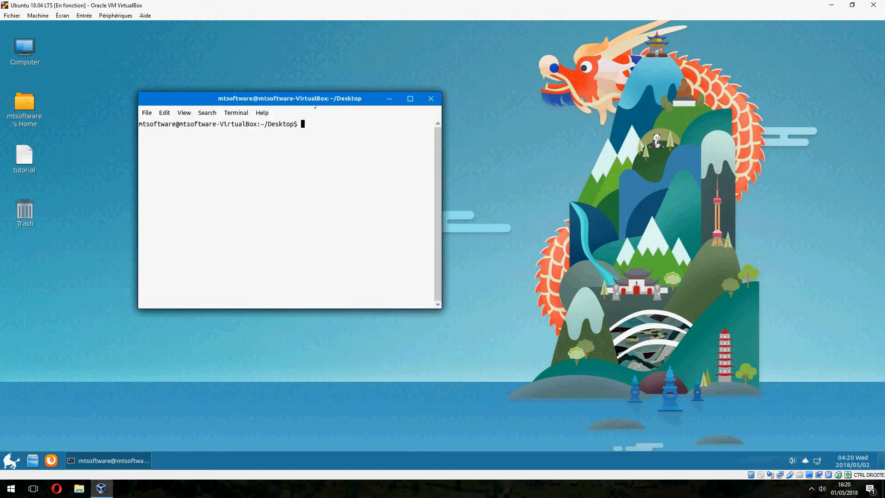
left_click_drag(290, 98, 332, 130)
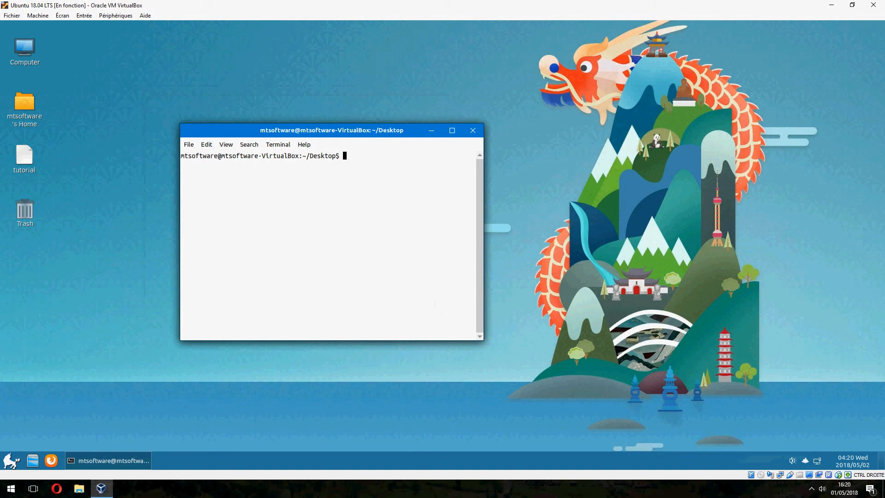
left_click(10, 489)
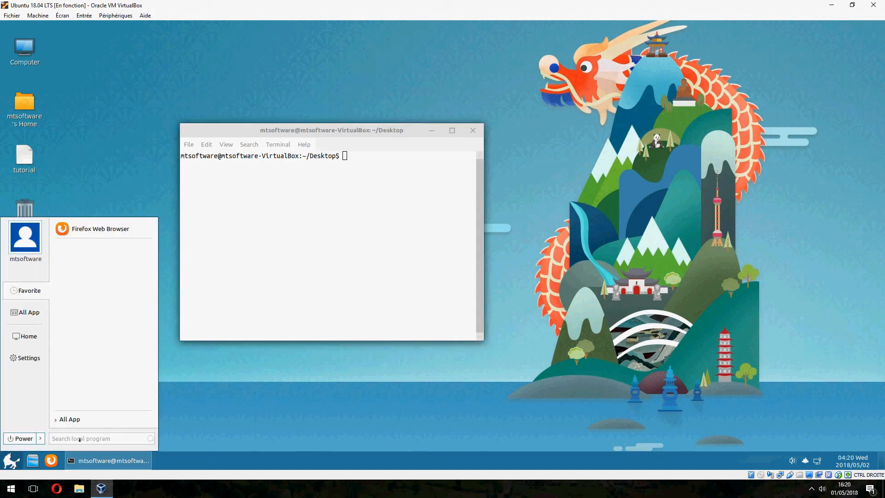
type("chr")
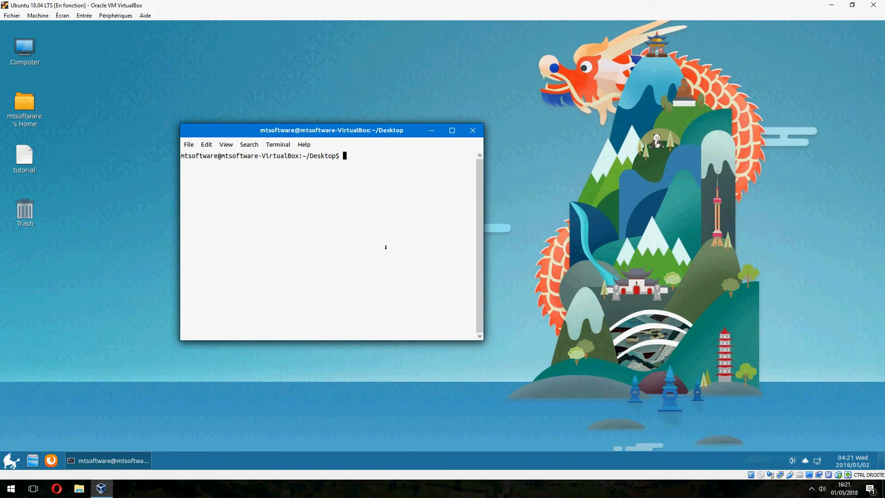
mouse_move(443, 248)
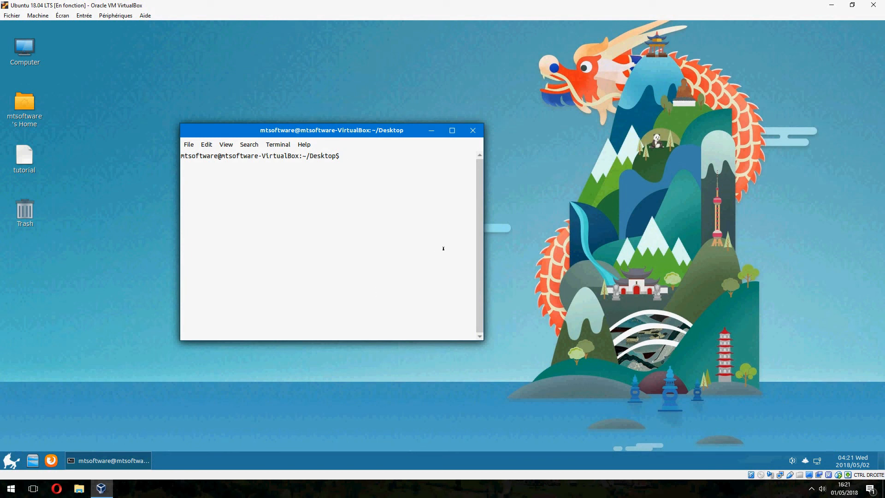